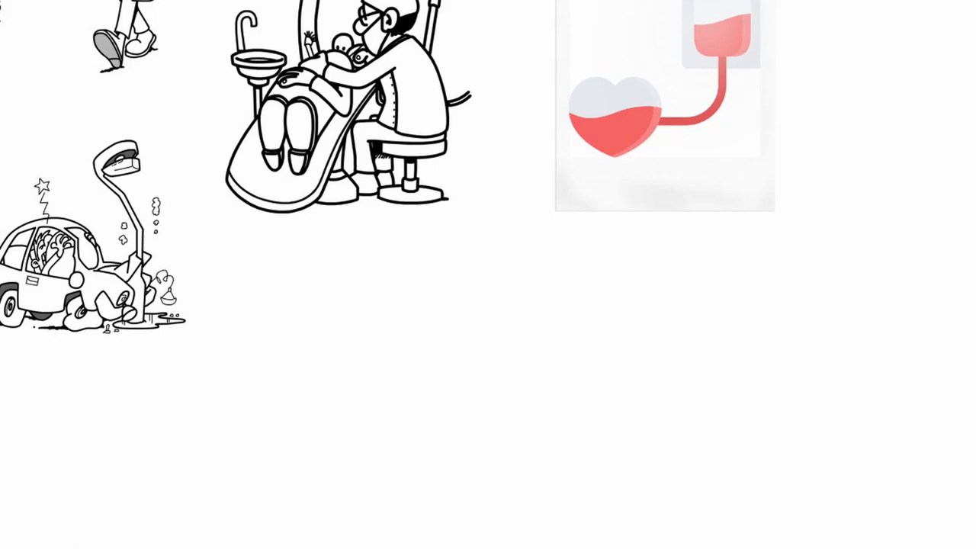
scroll(down, 3)
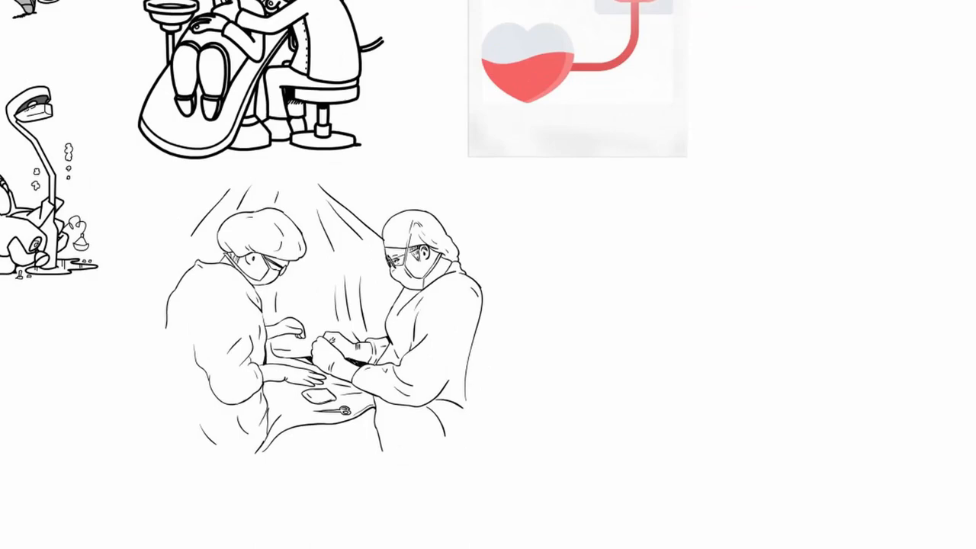